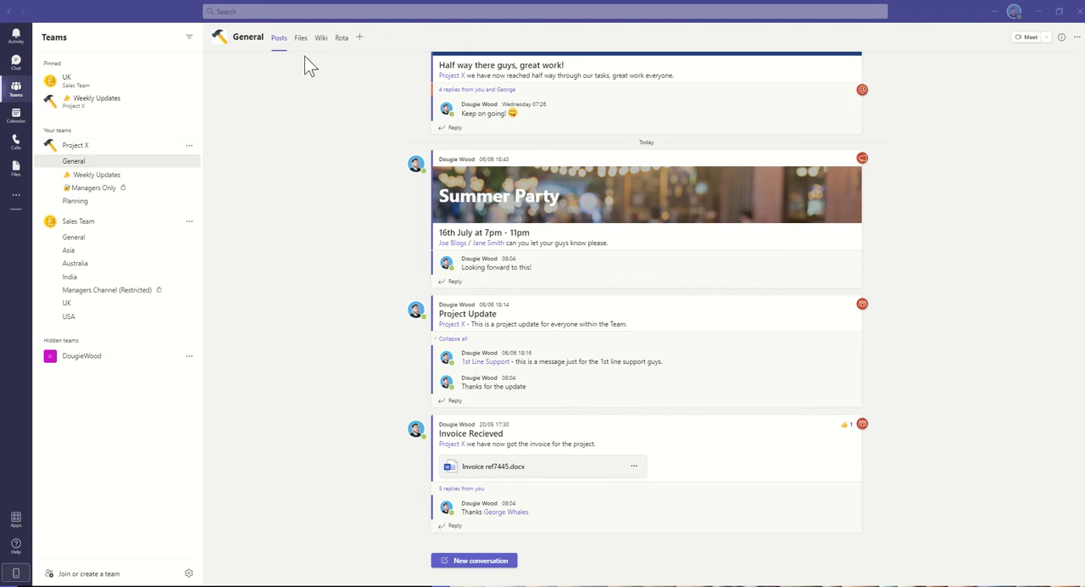
{"action": "mouse_move", "coordinate": [291, 59]}
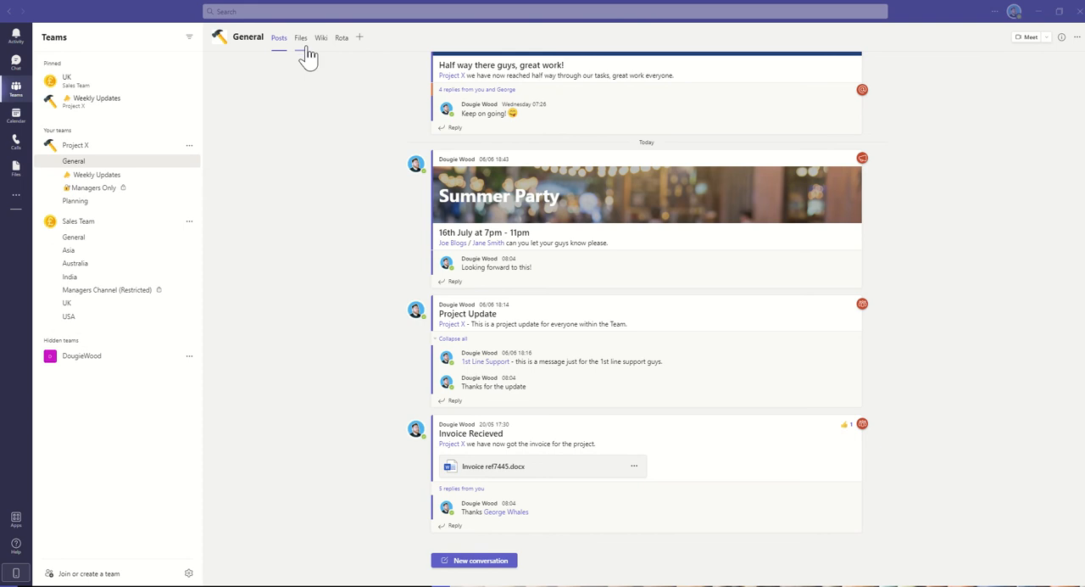
{"action": "mouse_move", "coordinate": [321, 42]}
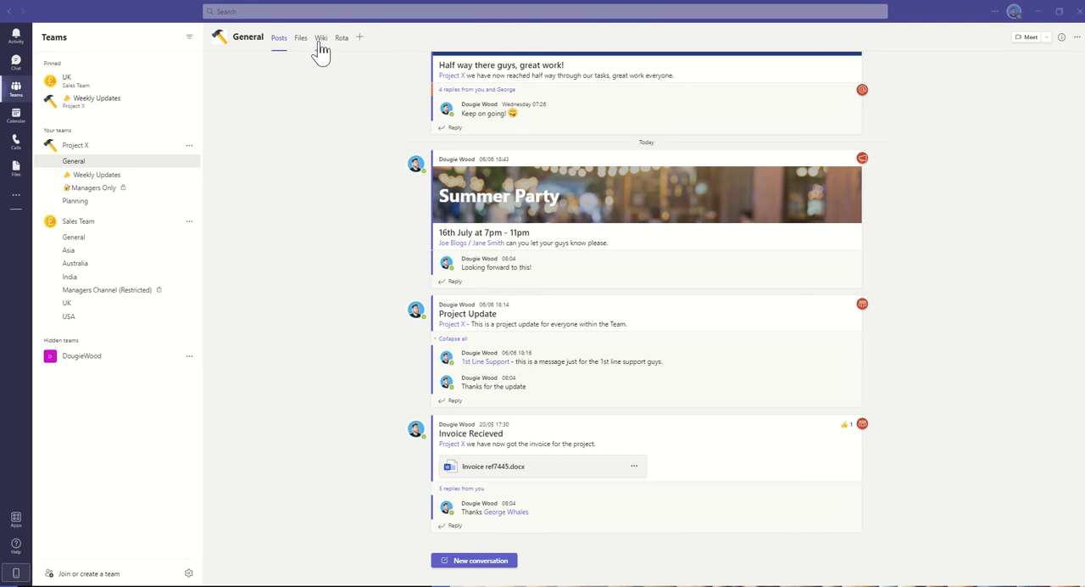
{"action": "mouse_move", "coordinate": [322, 55]}
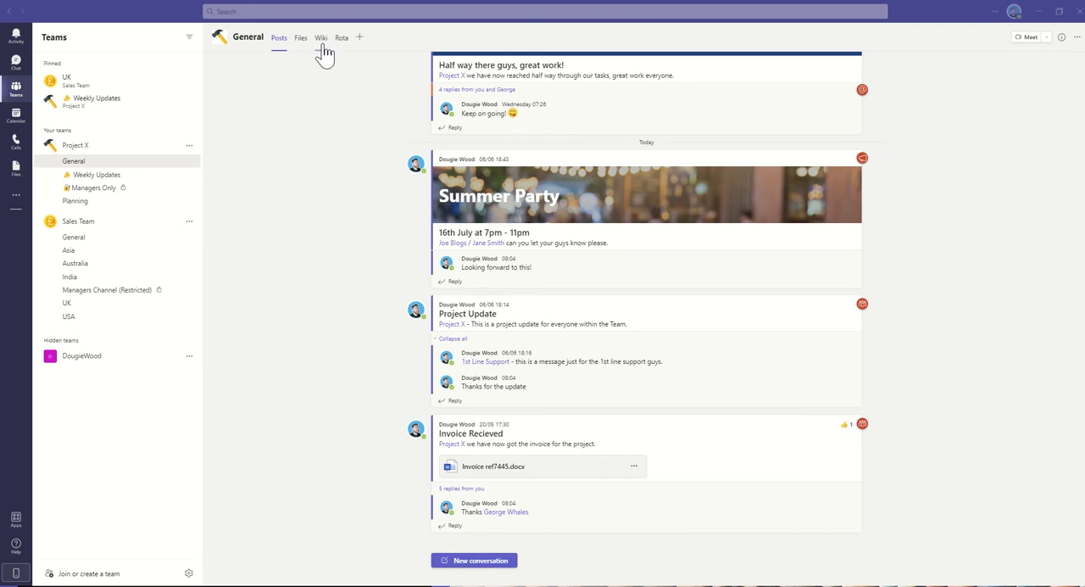
Look through Weekly Updates and Managers Only, then open the General channel's Wiki.
{"action": "left_click", "coordinate": [96, 175]}
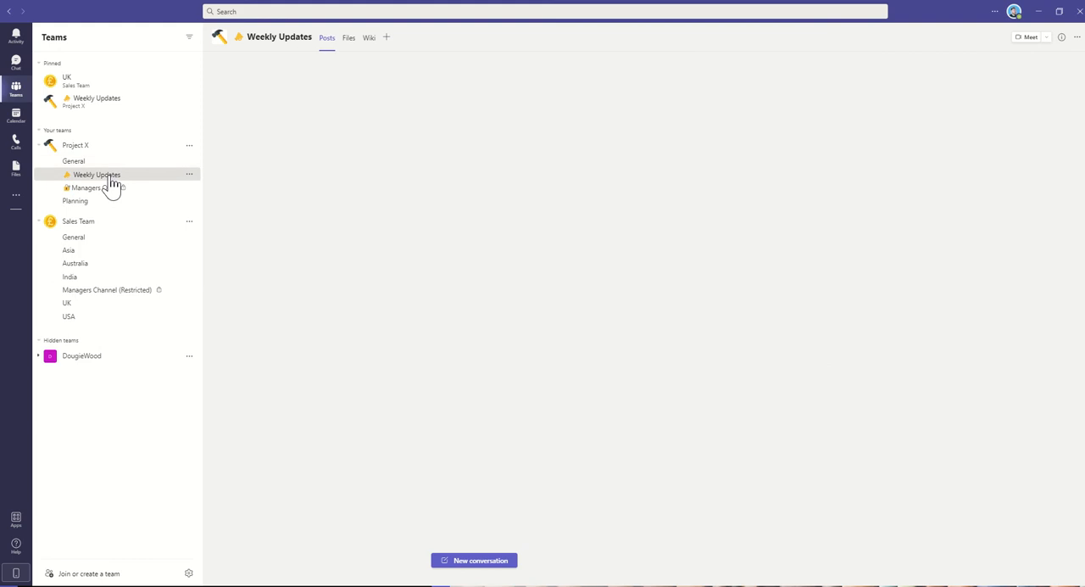
{"action": "left_click", "coordinate": [96, 173]}
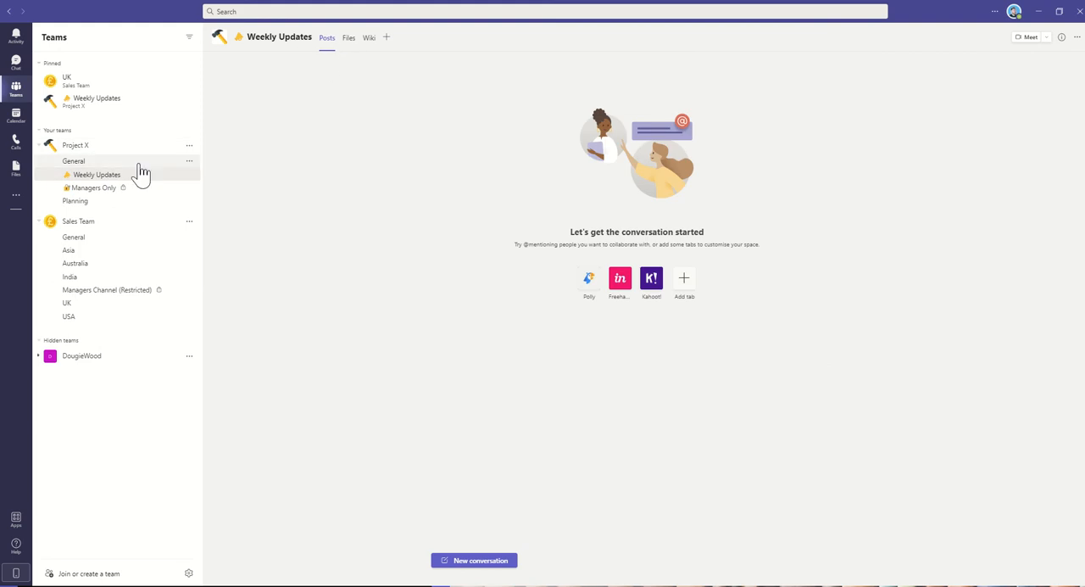
{"action": "left_click", "coordinate": [93, 188]}
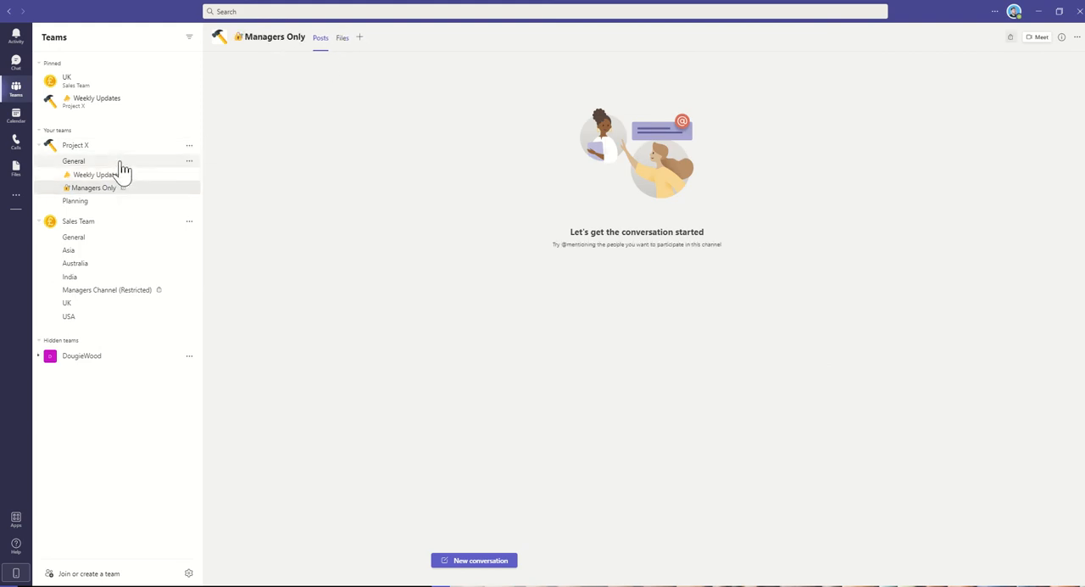
{"action": "left_click", "coordinate": [73, 161]}
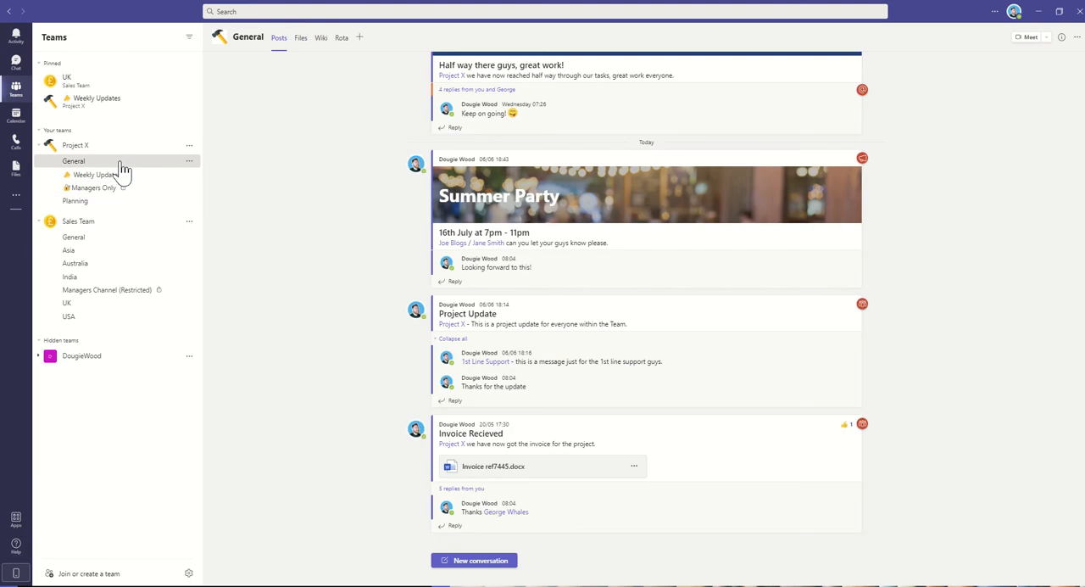
{"action": "mouse_move", "coordinate": [238, 149]}
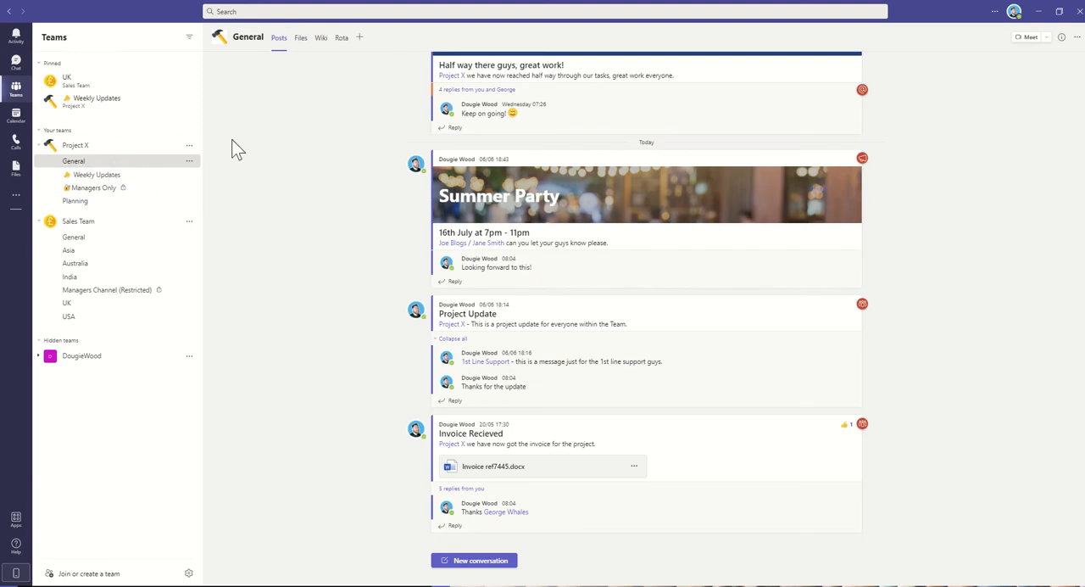
{"action": "left_click", "coordinate": [321, 37]}
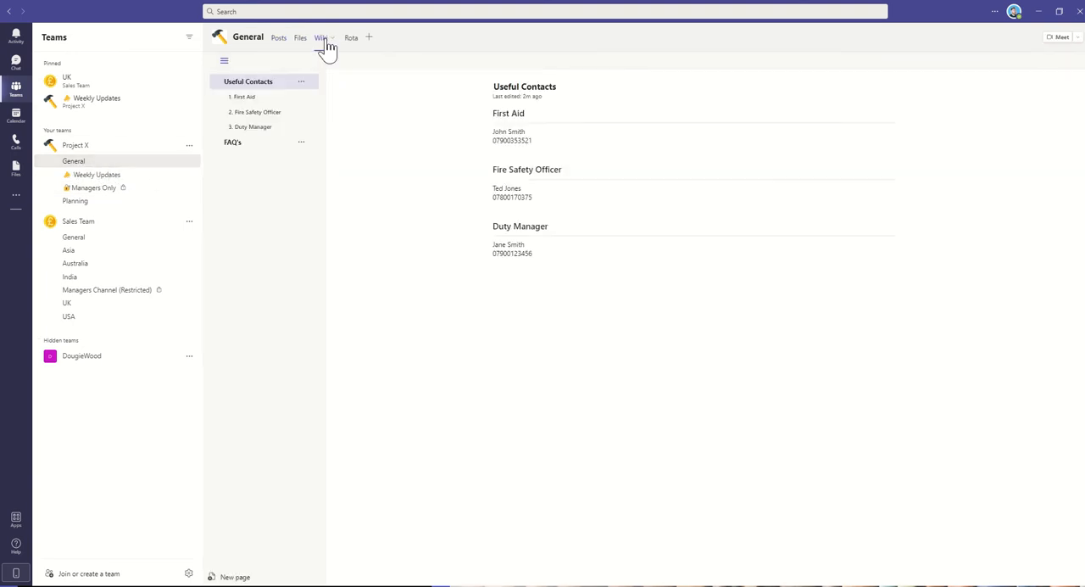
{"action": "left_click", "coordinate": [321, 38]}
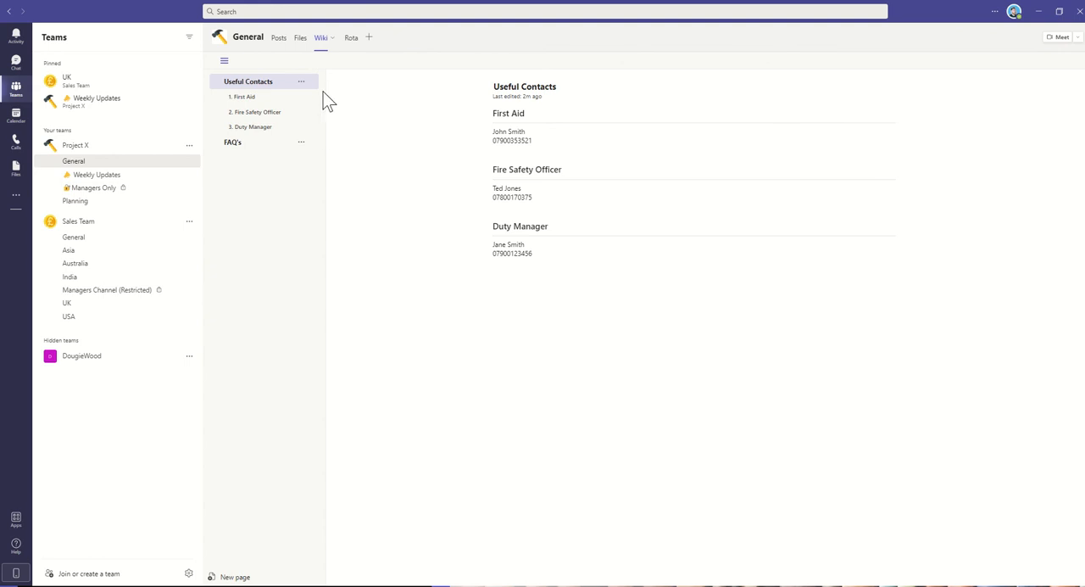
{"action": "mouse_move", "coordinate": [263, 81]}
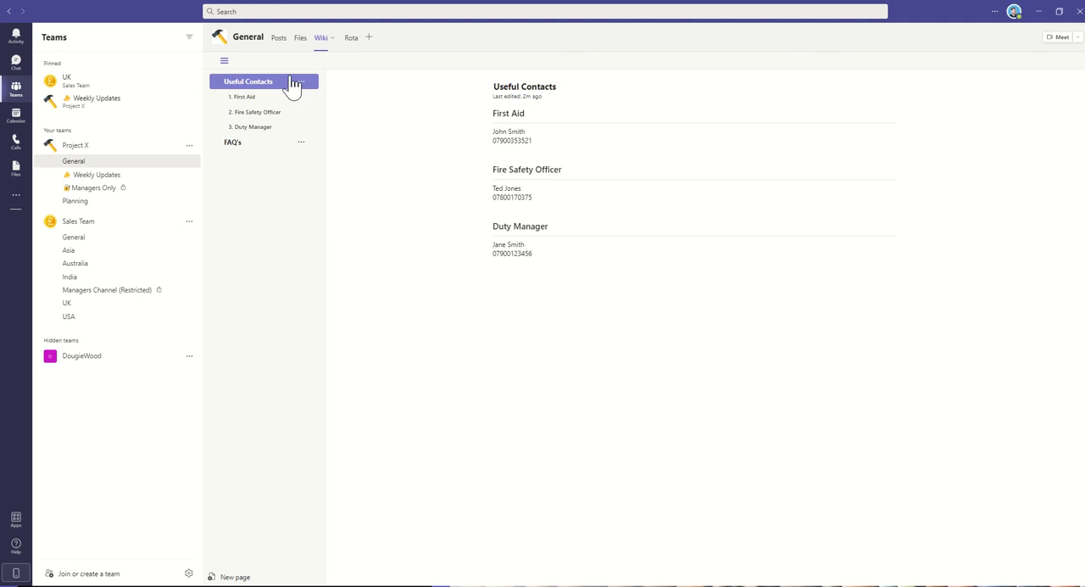
{"action": "mouse_move", "coordinate": [352, 213]}
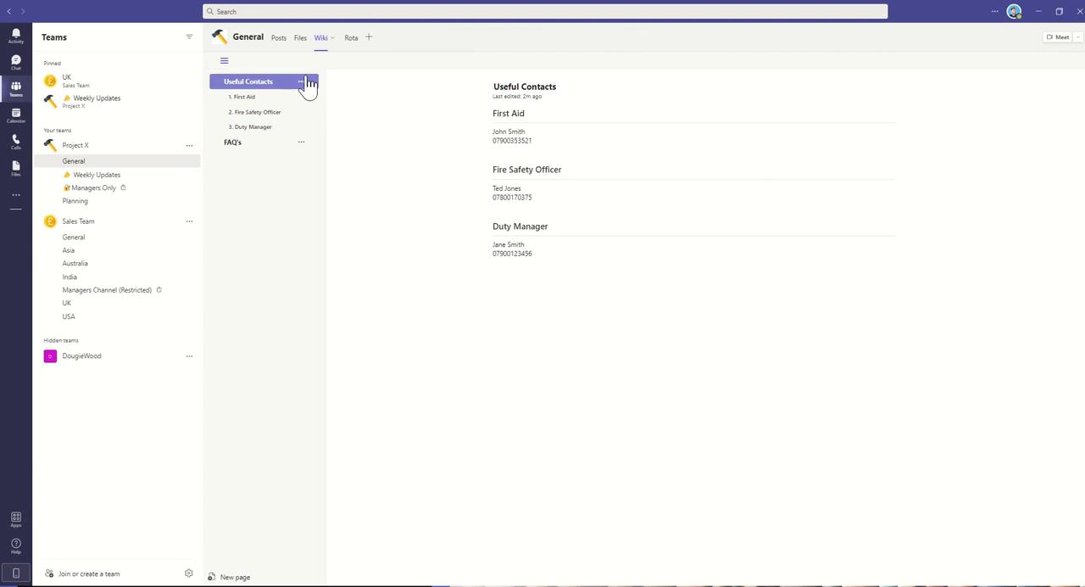
{"action": "mouse_move", "coordinate": [357, 125]}
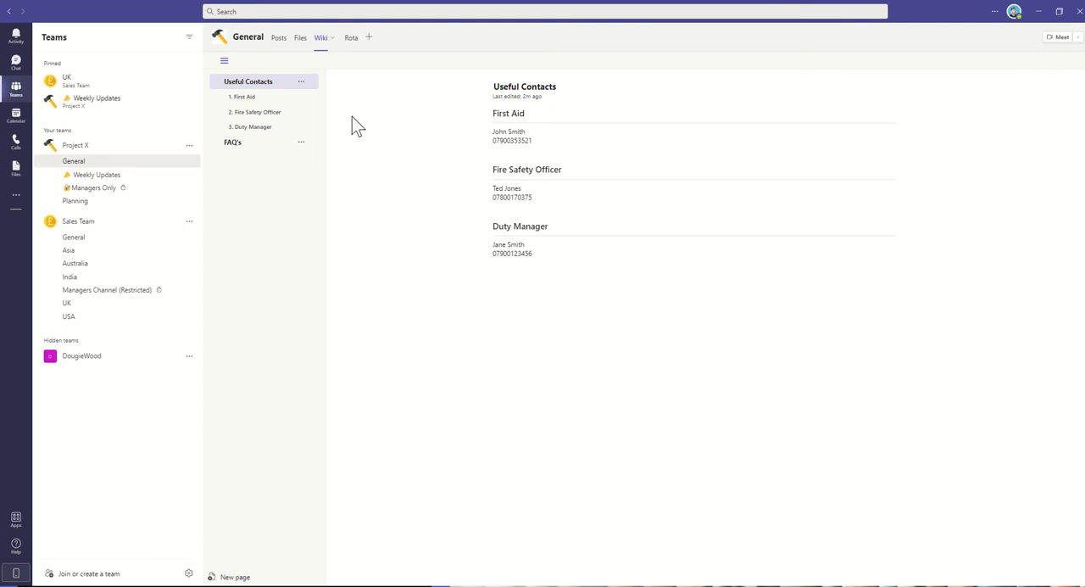
Switch the wiki from Useful Contacts to the FAQ's page.
{"action": "left_click", "coordinate": [233, 96]}
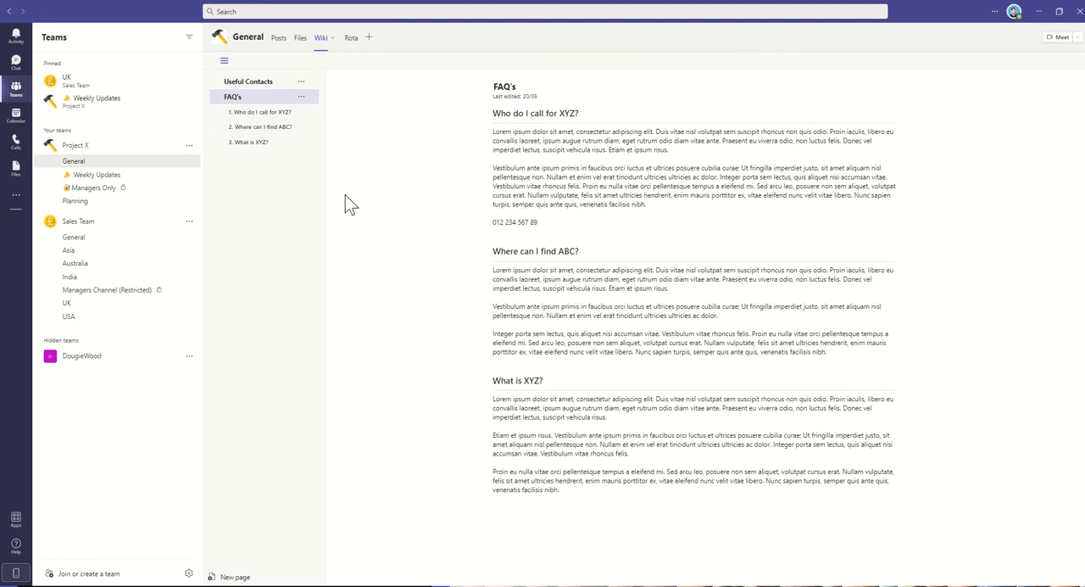
{"action": "mouse_move", "coordinate": [268, 166]}
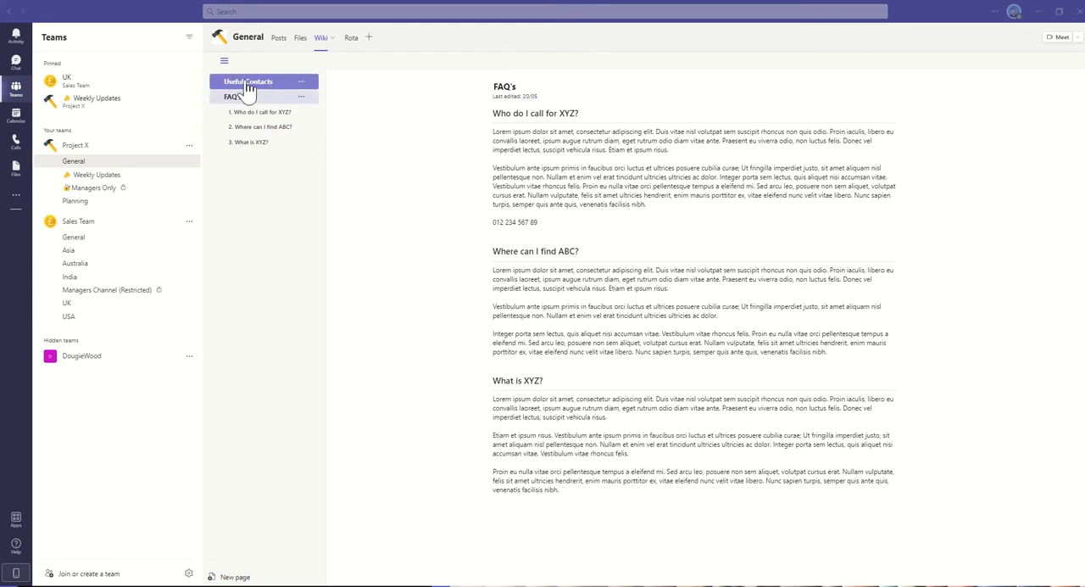
{"action": "left_click", "coordinate": [246, 96]}
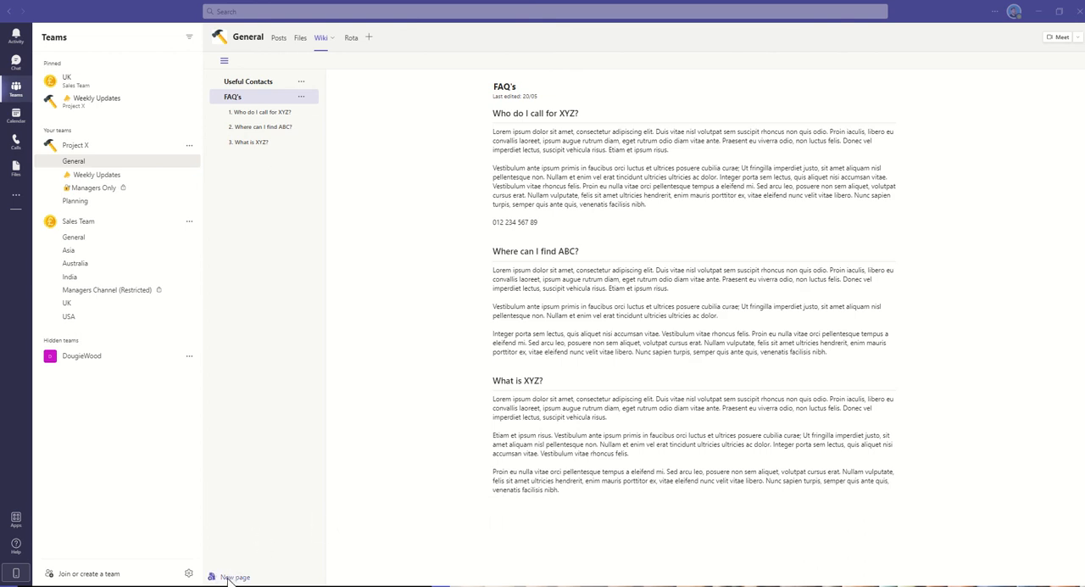
Add a third wiki page and give it the name 'New Starter'.
{"action": "left_click", "coordinate": [235, 577]}
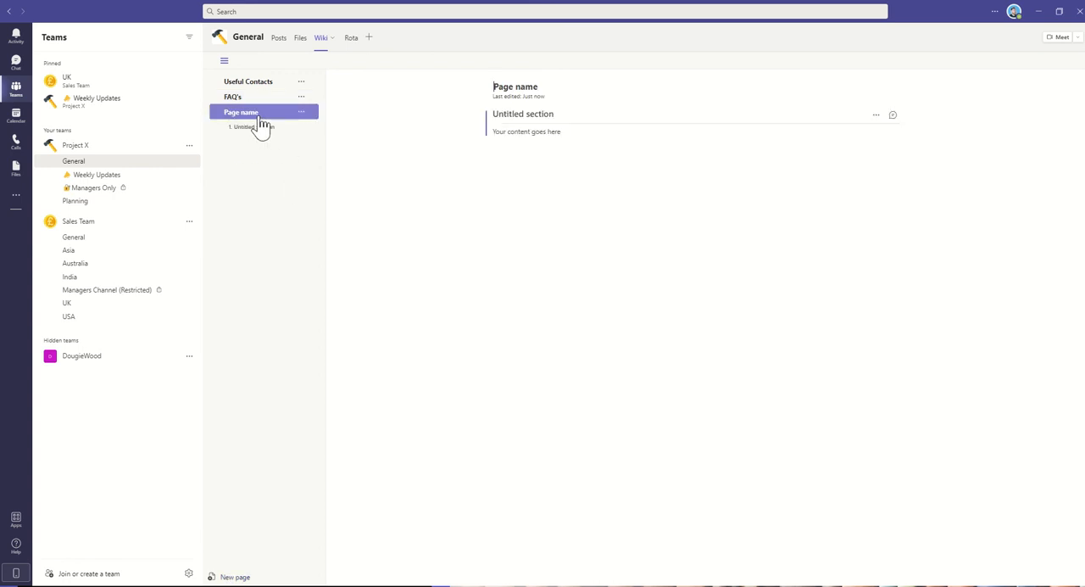
{"action": "mouse_move", "coordinate": [259, 128]}
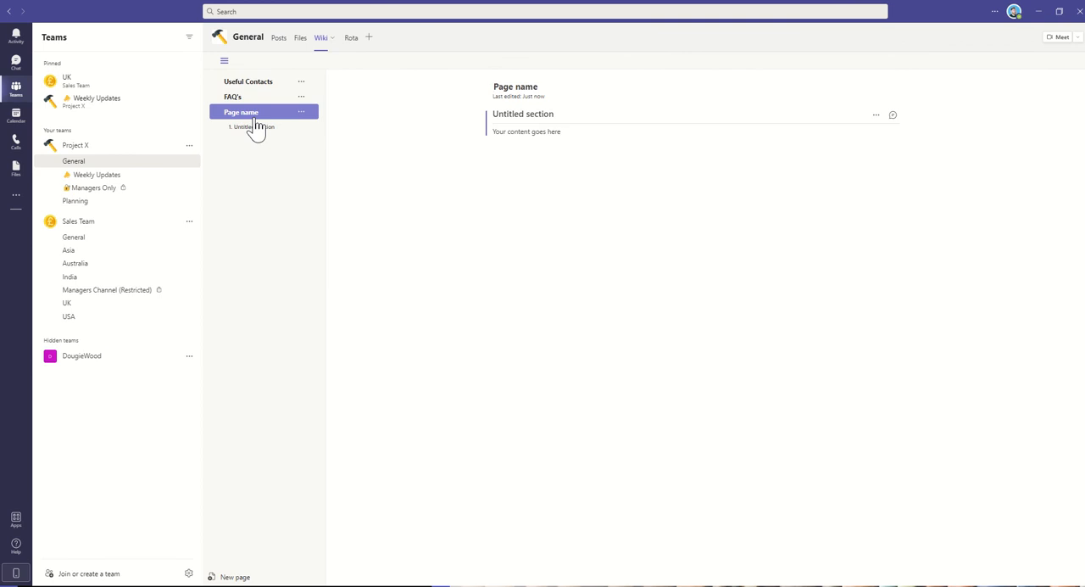
{"action": "left_click", "coordinate": [493, 86]}
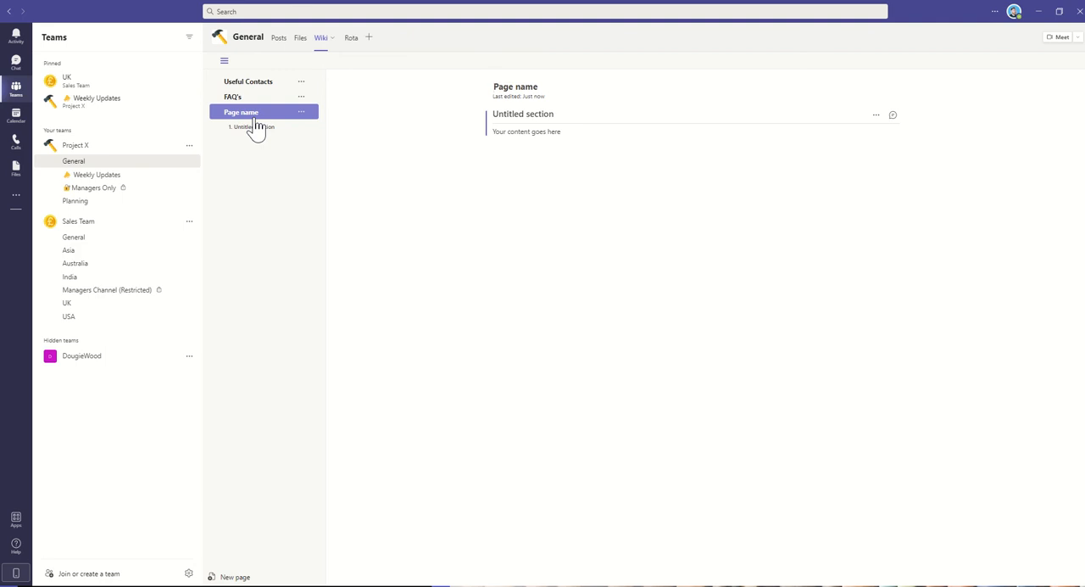
{"action": "type", "text": "Nerw"}
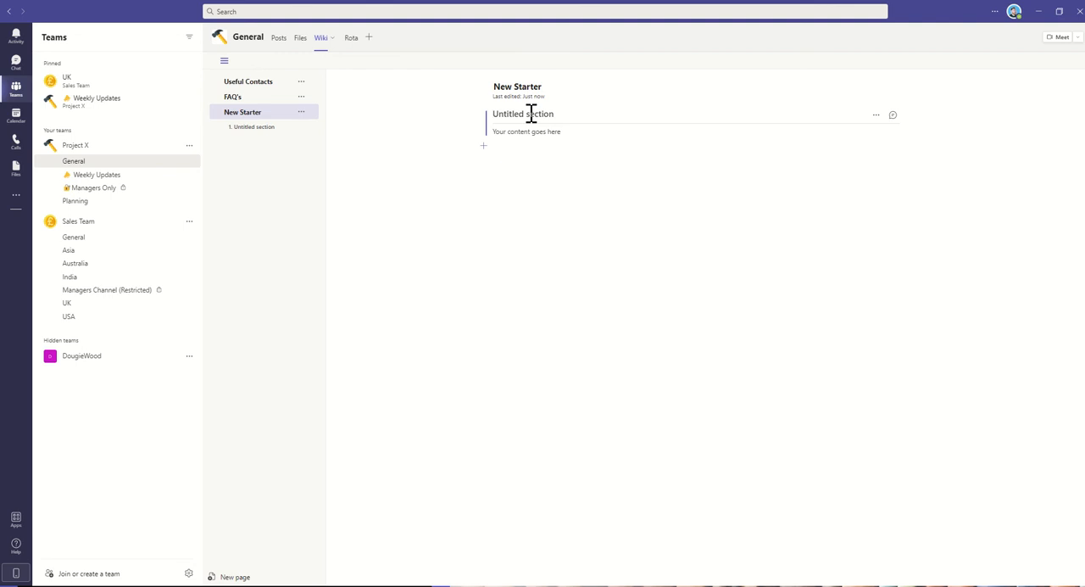
Replace 'Untitled section' with the heading 'Buy a laptop'.
{"action": "type", "text": "Buy"}
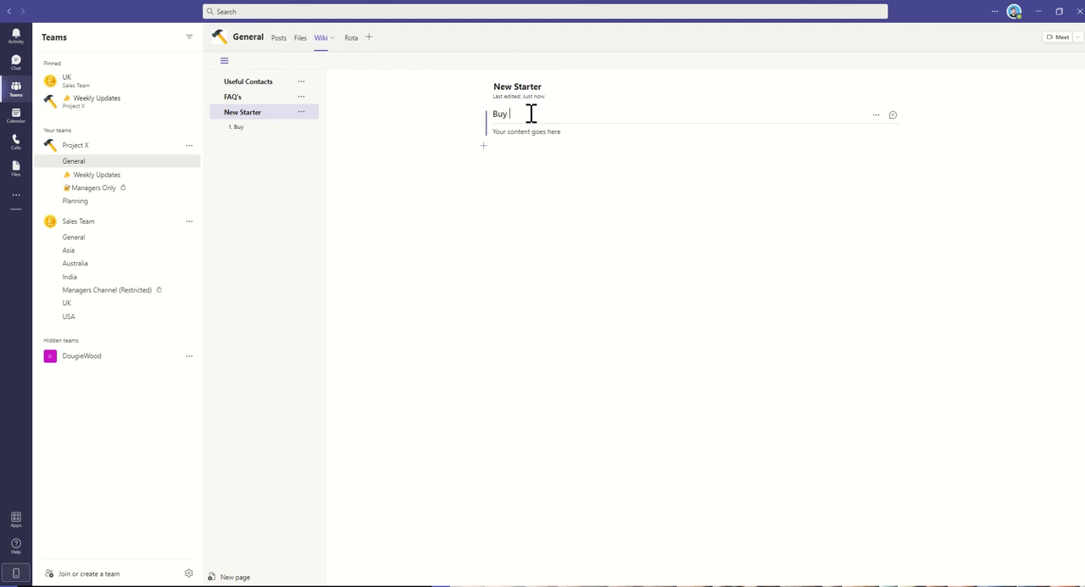
{"action": "type", "text": "a lapt"}
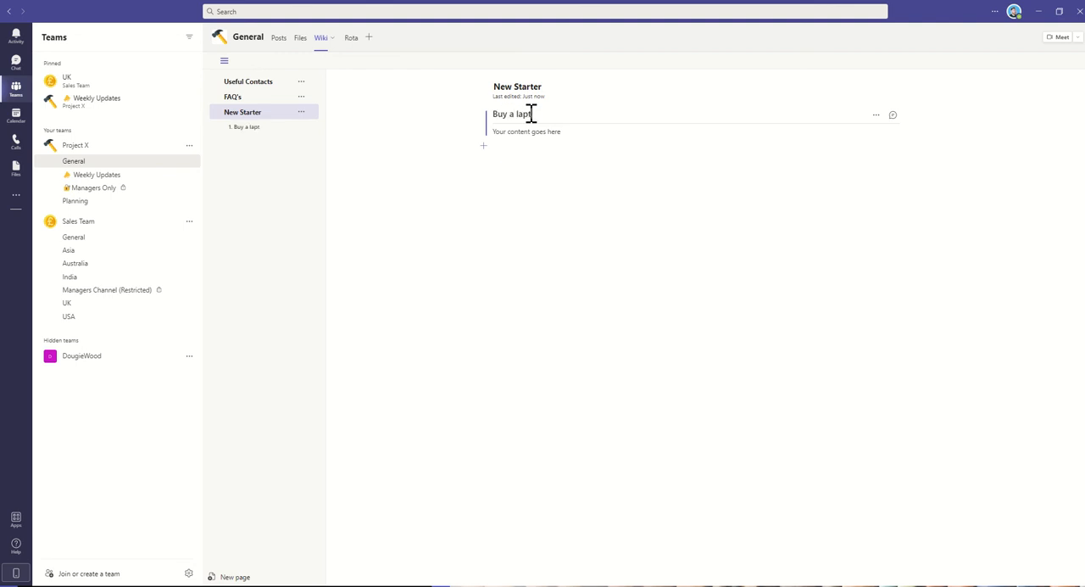
{"action": "left_click", "coordinate": [526, 132]}
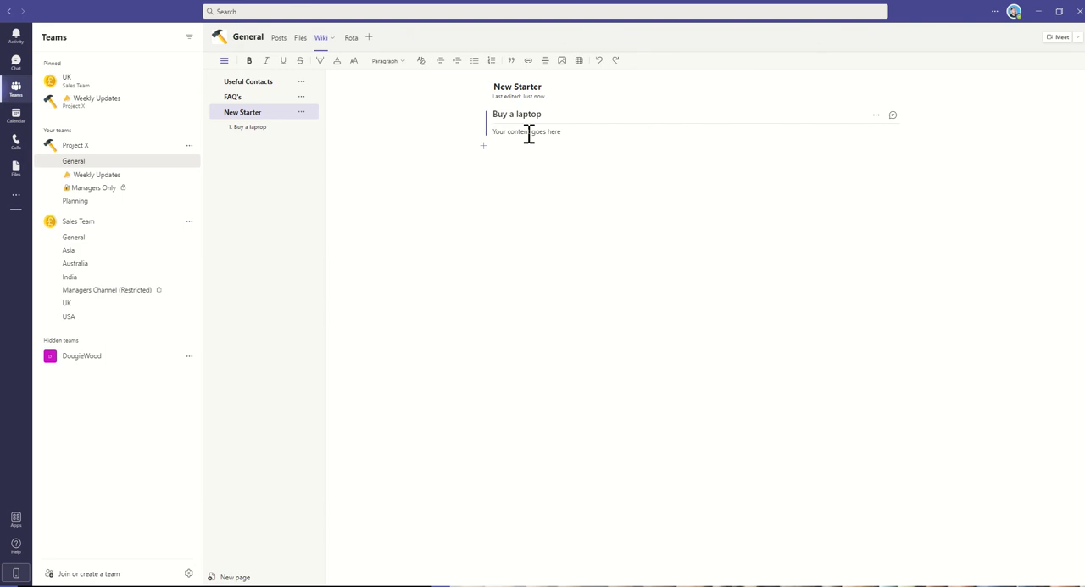
{"action": "type", "text": "www.google.com"}
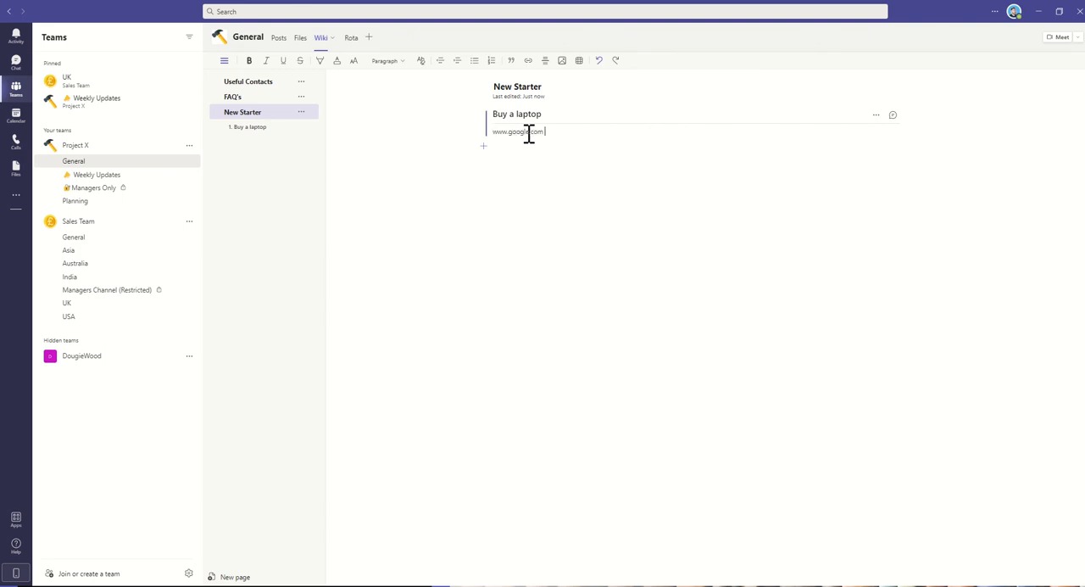
{"action": "key", "text": "enter"}
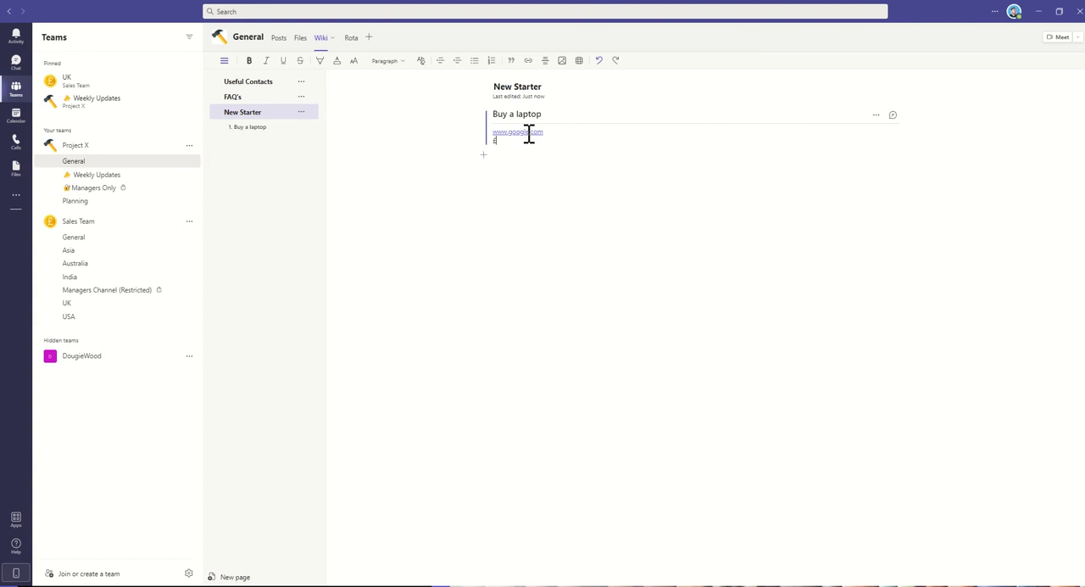
{"action": "type", "text": "£500"}
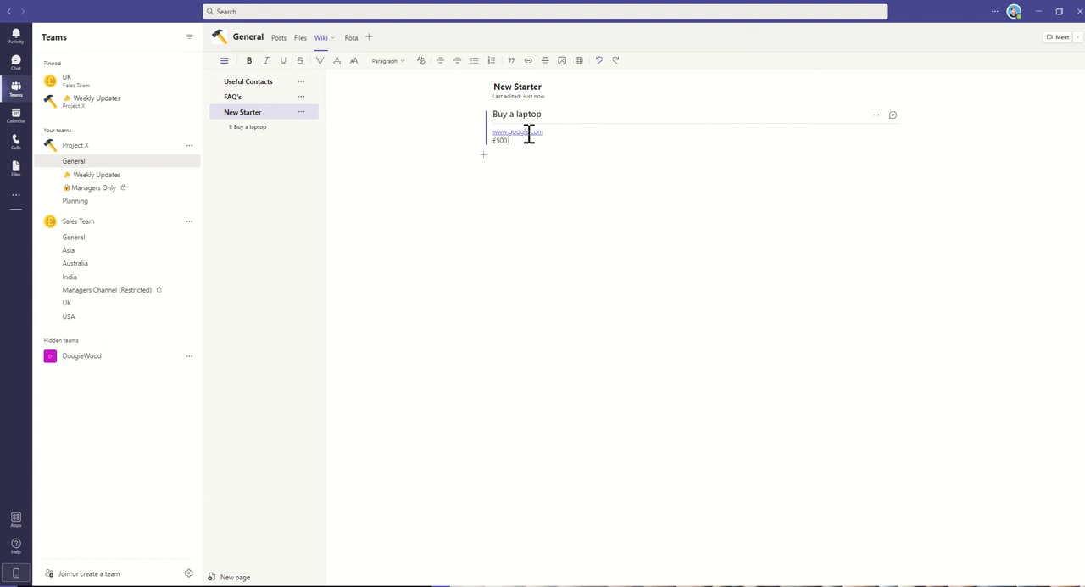
{"action": "type", "text": "spec"}
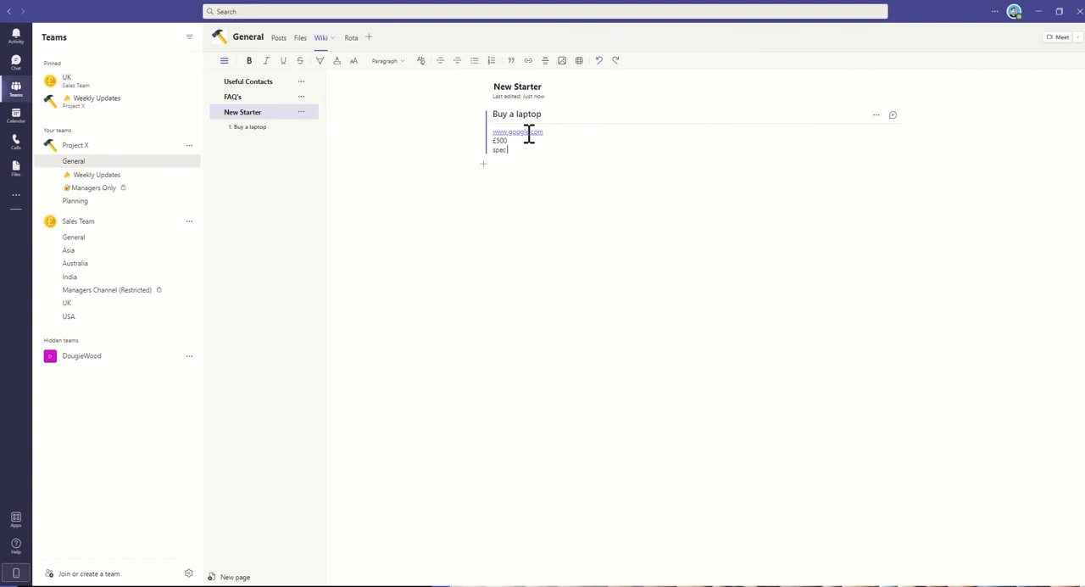
{"action": "type", "text": "xyz"}
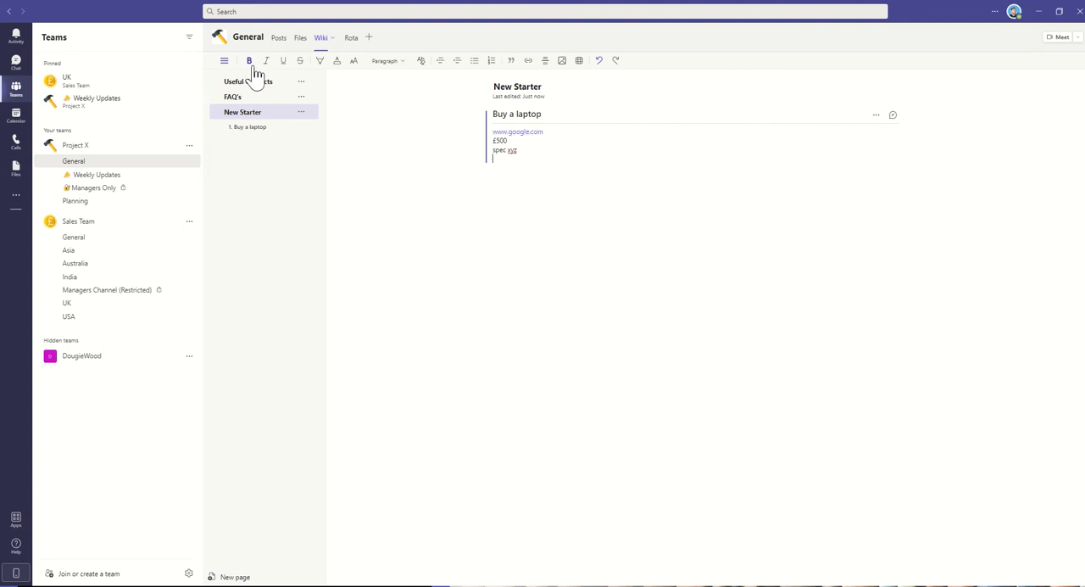
{"action": "mouse_move", "coordinate": [448, 142]}
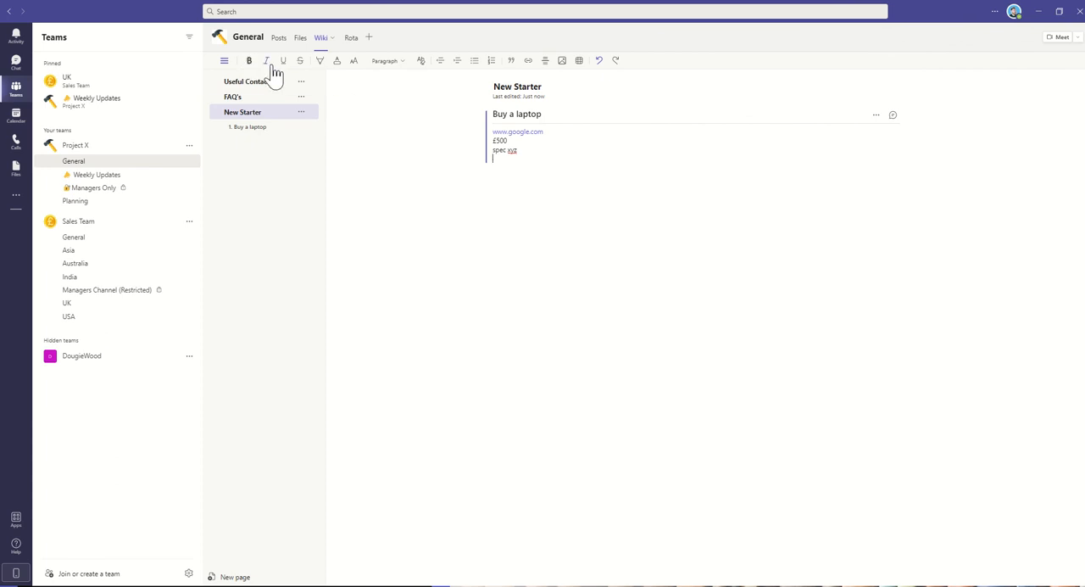
{"action": "mouse_move", "coordinate": [439, 102]}
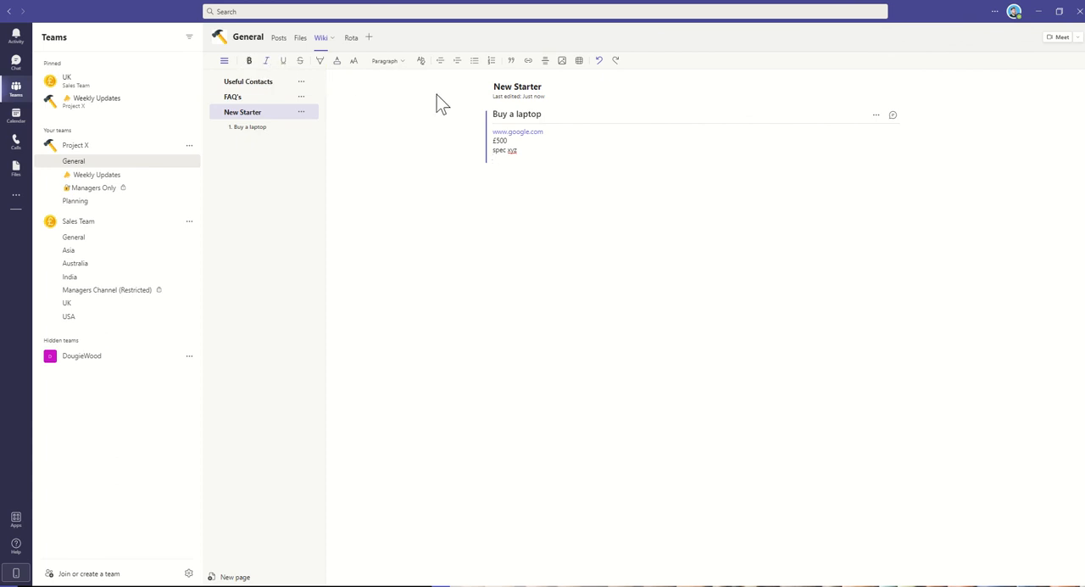
{"action": "mouse_move", "coordinate": [464, 81]}
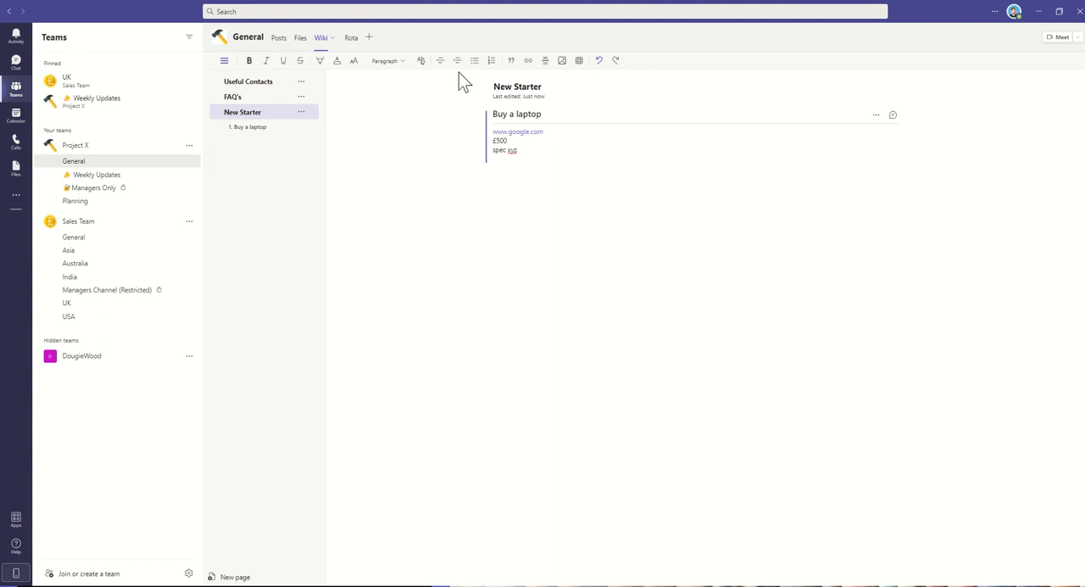
{"action": "mouse_move", "coordinate": [580, 60]}
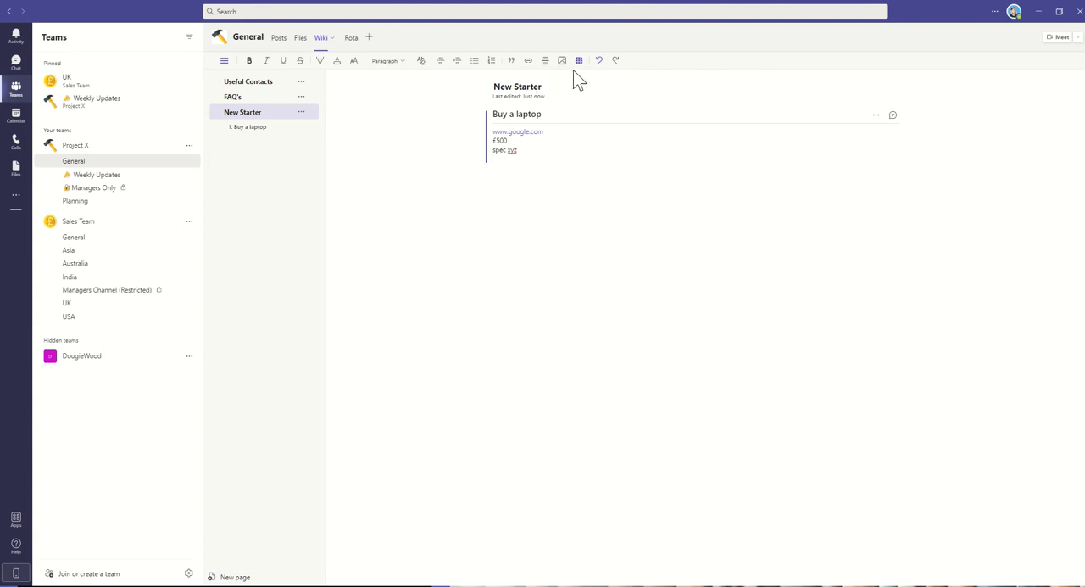
{"action": "mouse_move", "coordinate": [580, 60]}
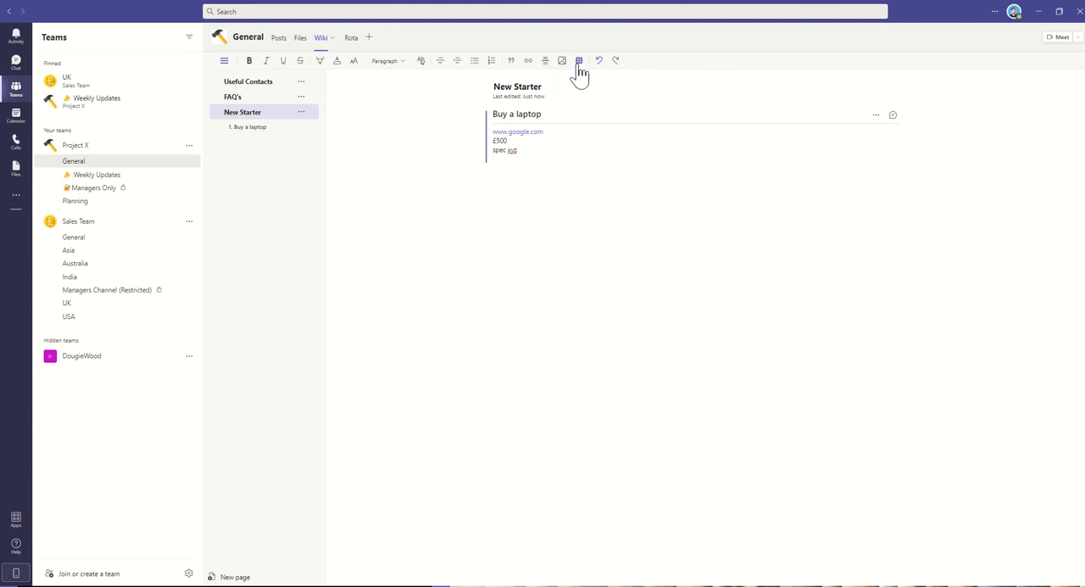
{"action": "mouse_move", "coordinate": [579, 60]}
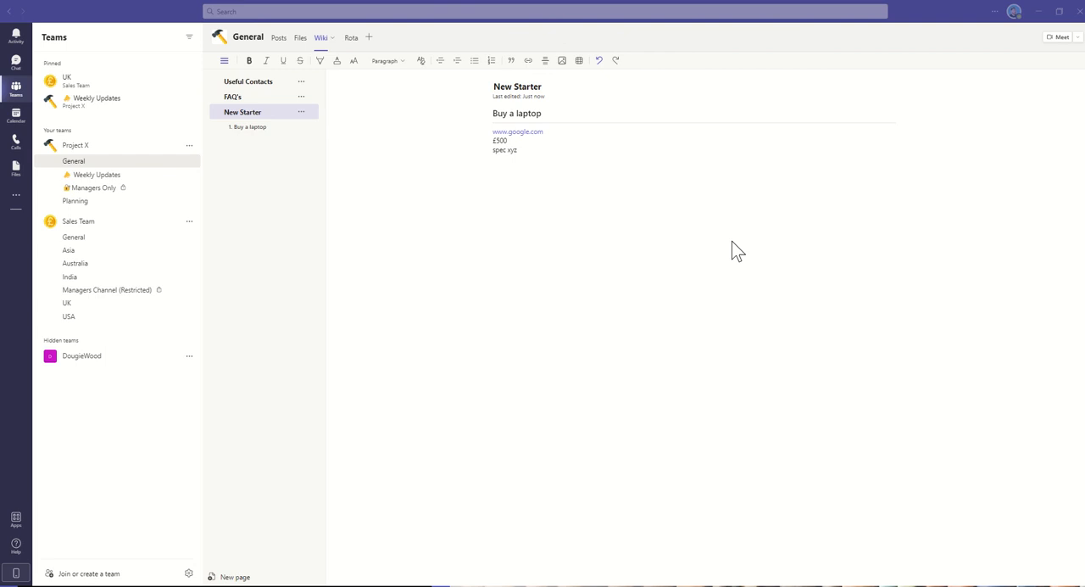
{"action": "left_click", "coordinate": [254, 126]}
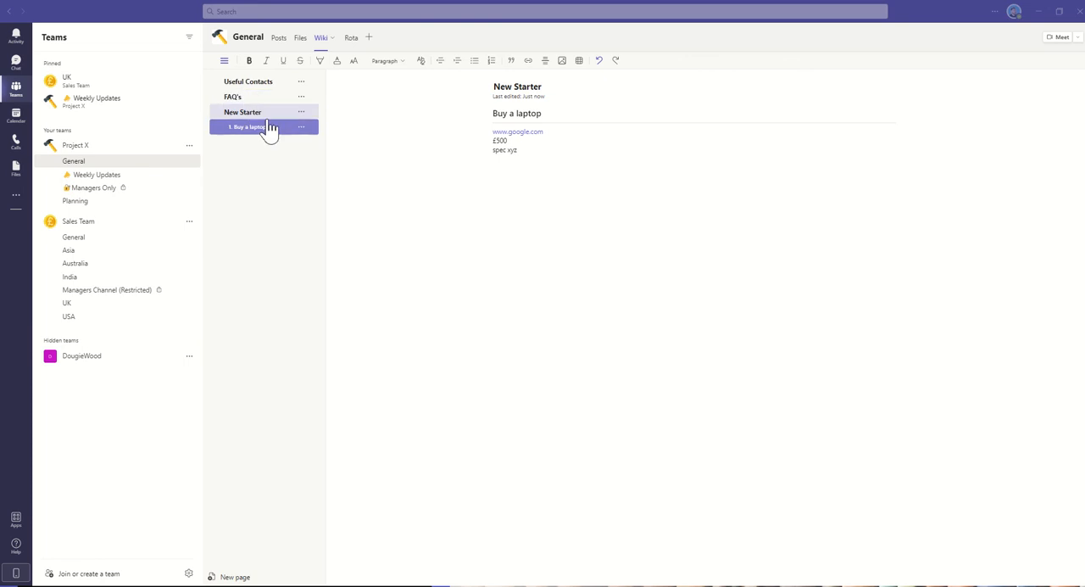